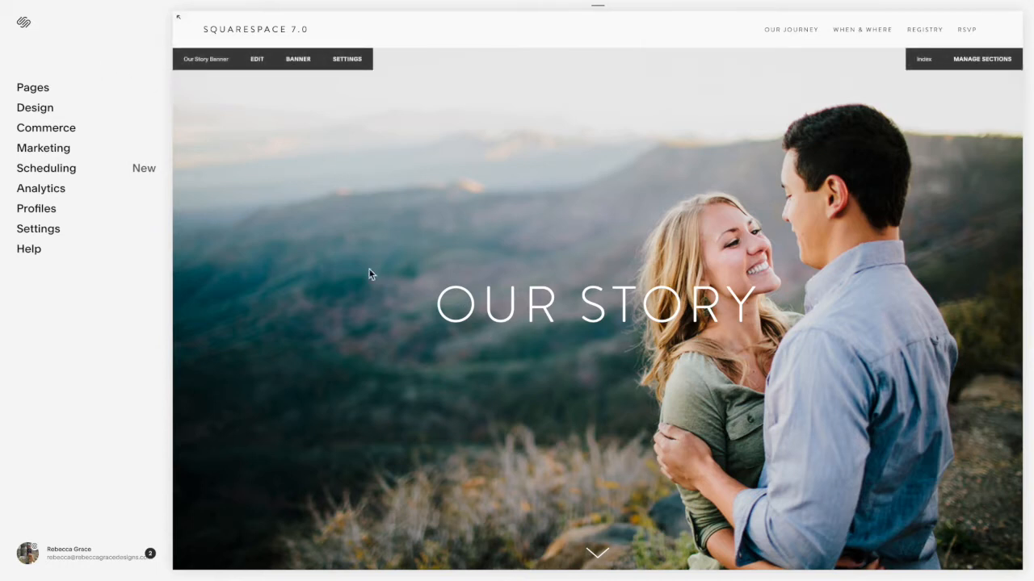
Step: Scroll down the Our Story page to its Our Journey summary block
scroll(down, 3)
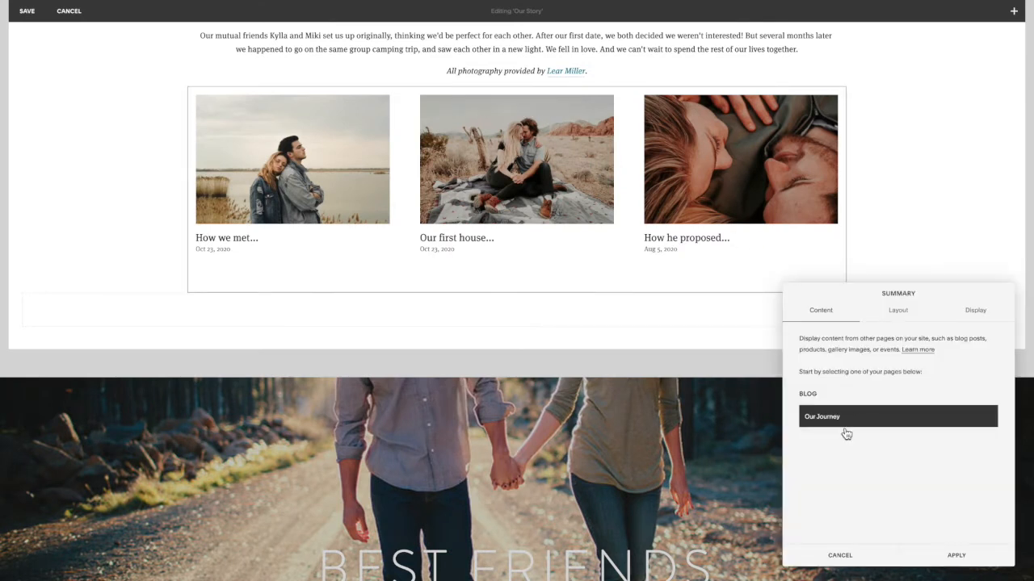
Step: Keep the Grid layout, review the display options, and apply the summary settings
click(897, 310)
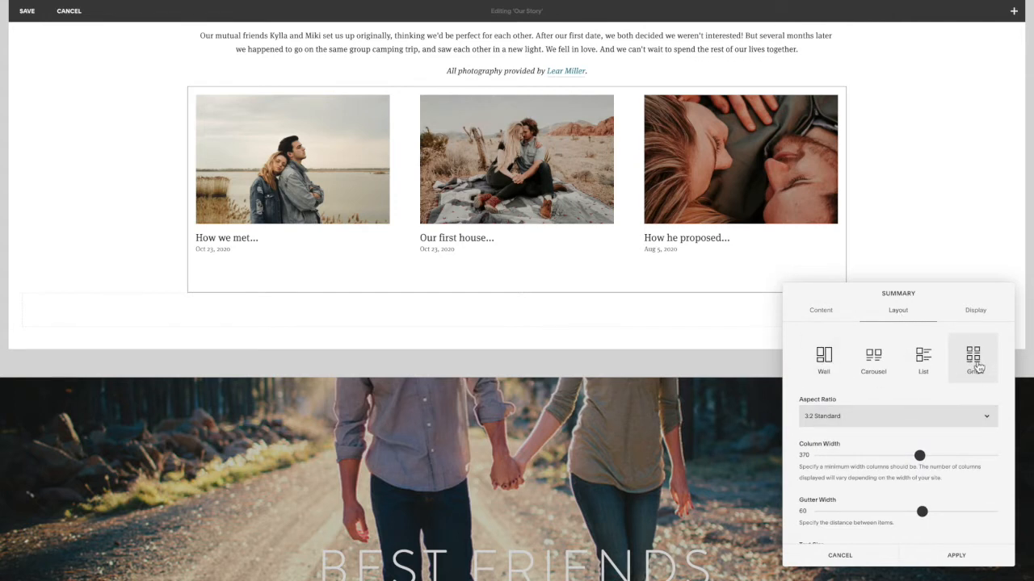
scroll(down, 3)
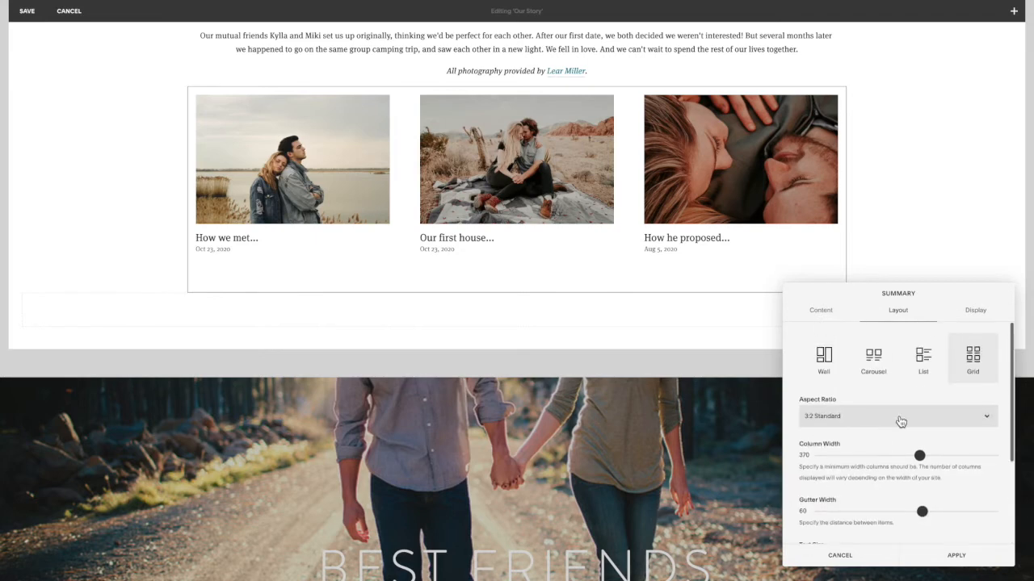
click(974, 310)
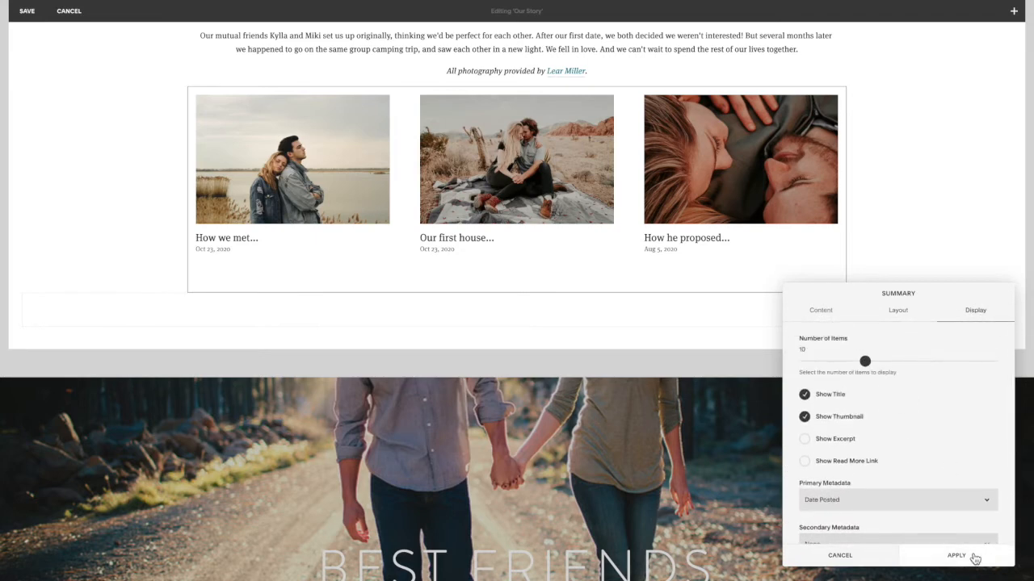
click(956, 555)
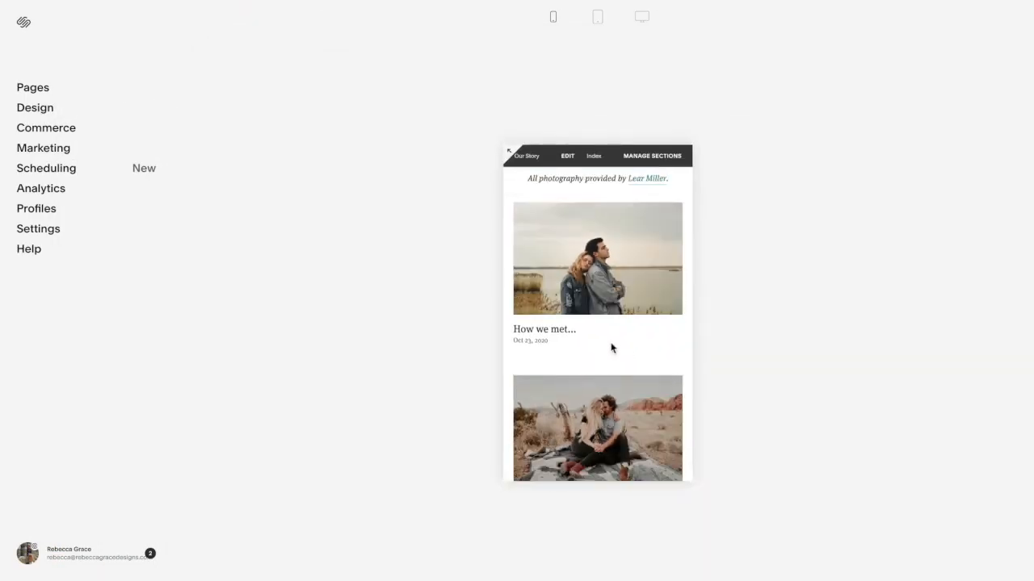
Step: Scroll the mobile preview of single-column posts, then go to Design settings
scroll(down, 3)
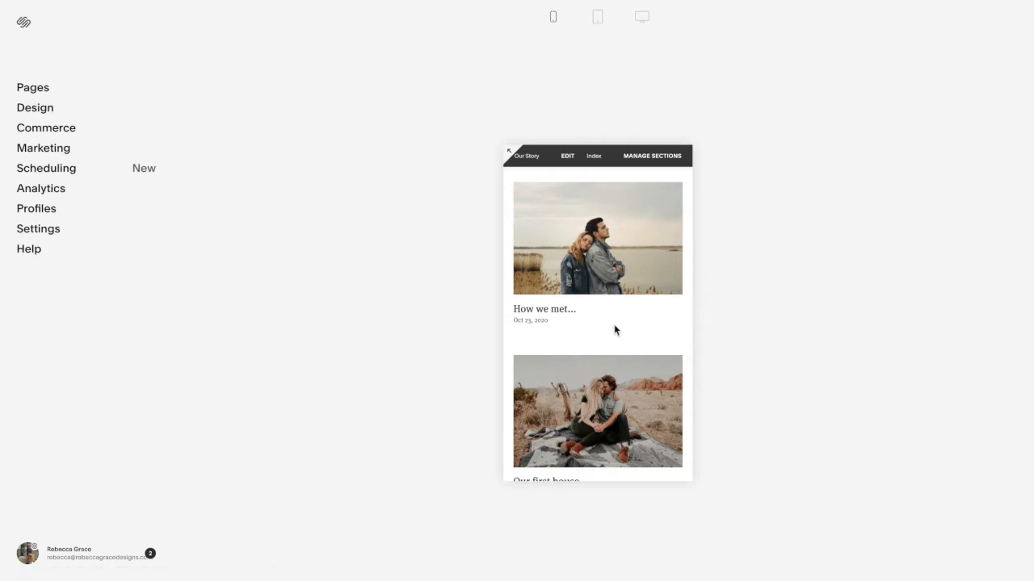
click(34, 107)
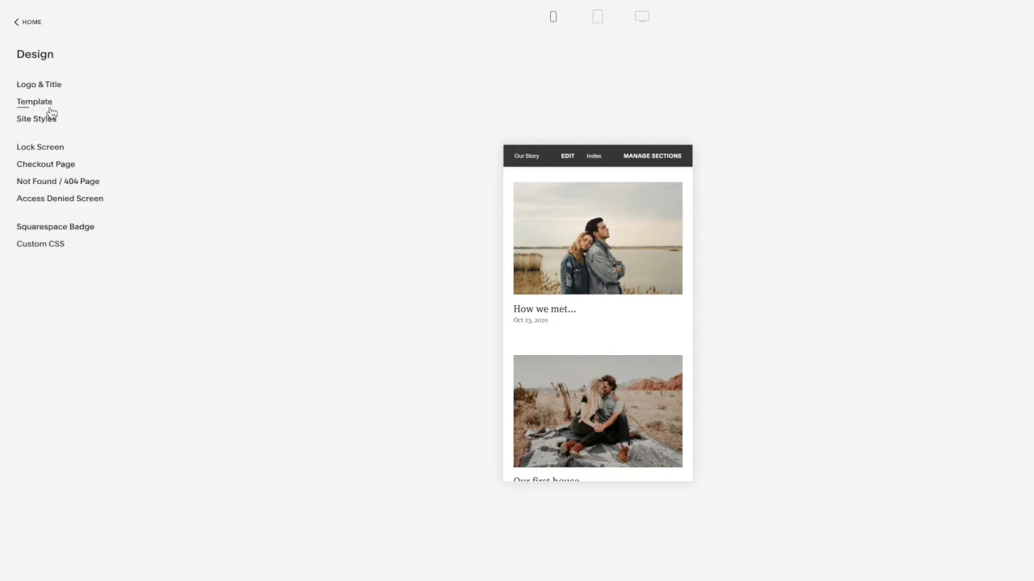
Step: Add two-column media-query CSS for .summary-item-list and .summary-item, and save
click(41, 243)
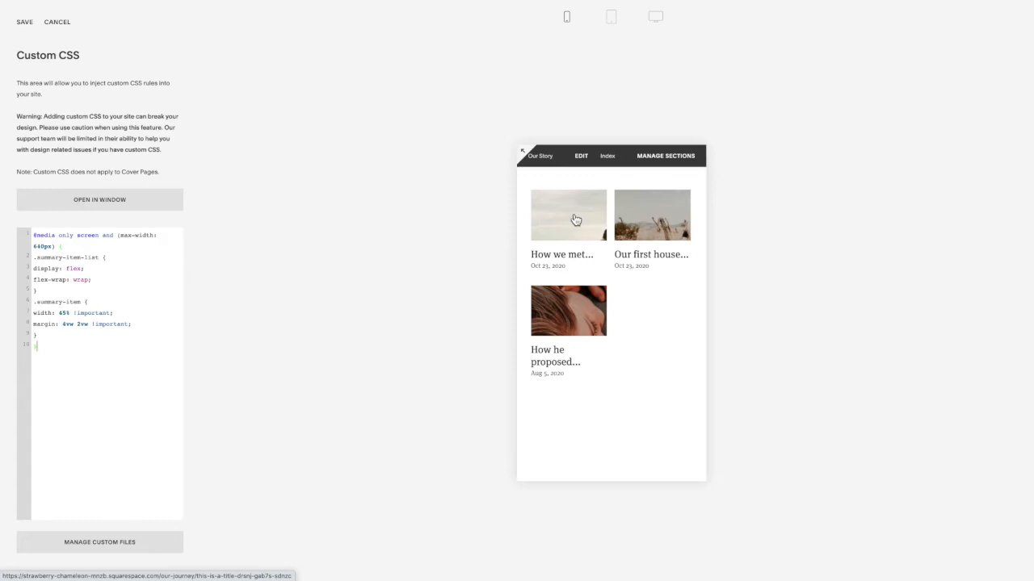
mouse_move(589, 216)
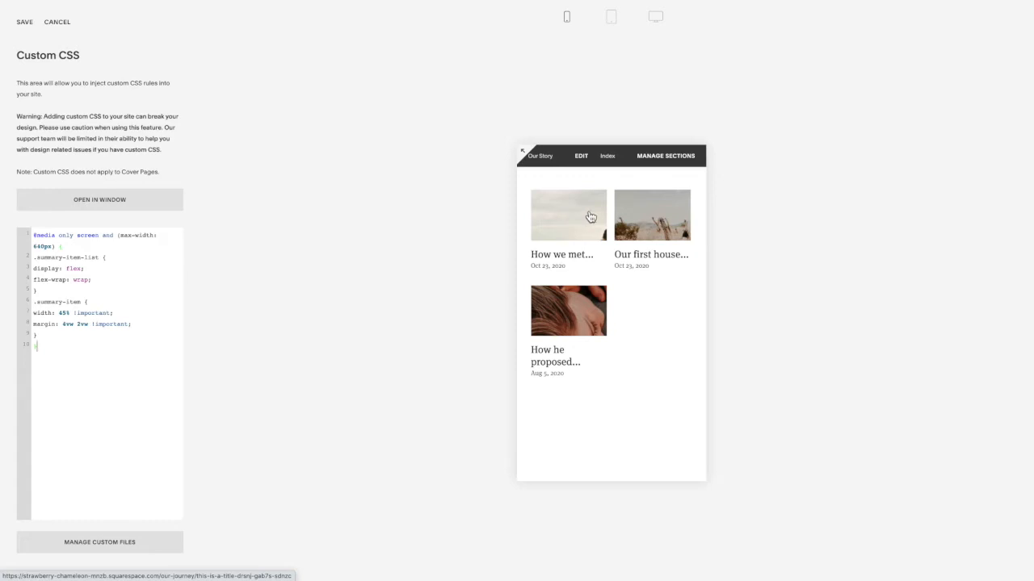
click(567, 215)
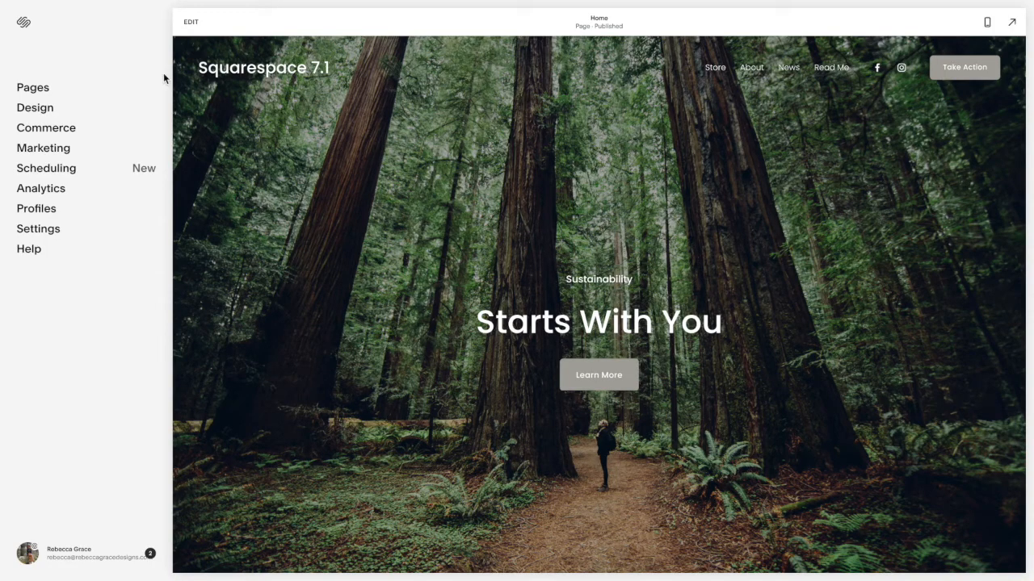
Step: Scroll the 7.1 home page down to the three-post summary section
scroll(down, 3)
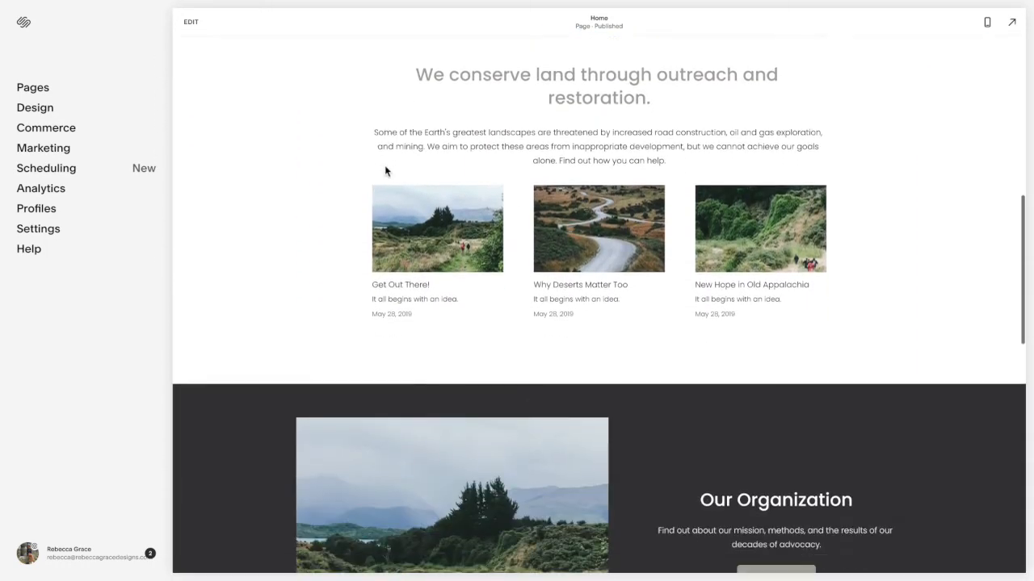
scroll(down, 3)
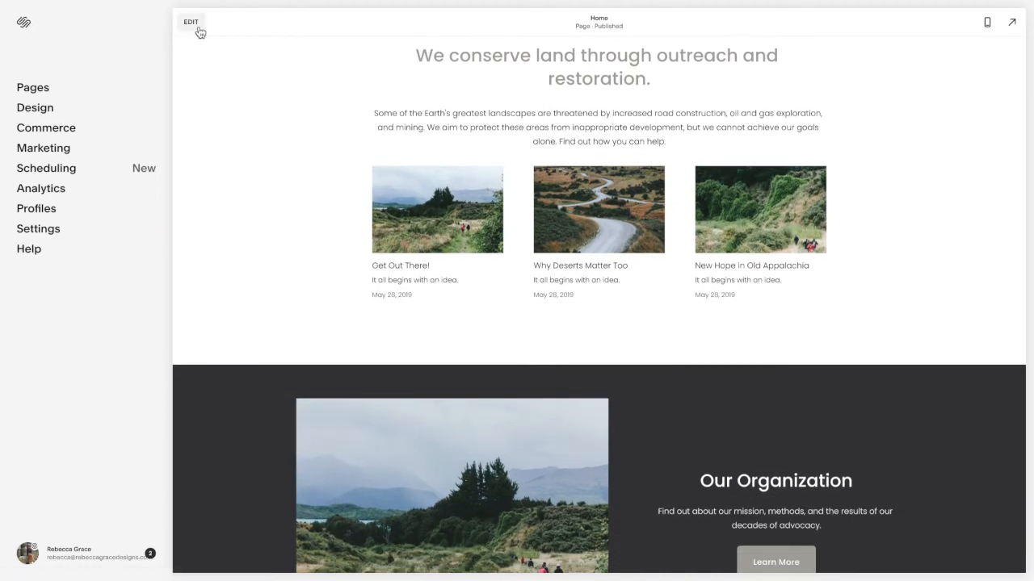
Step: Edit the home page, review the summary block's Layout and Display options, then enter Design
click(191, 21)
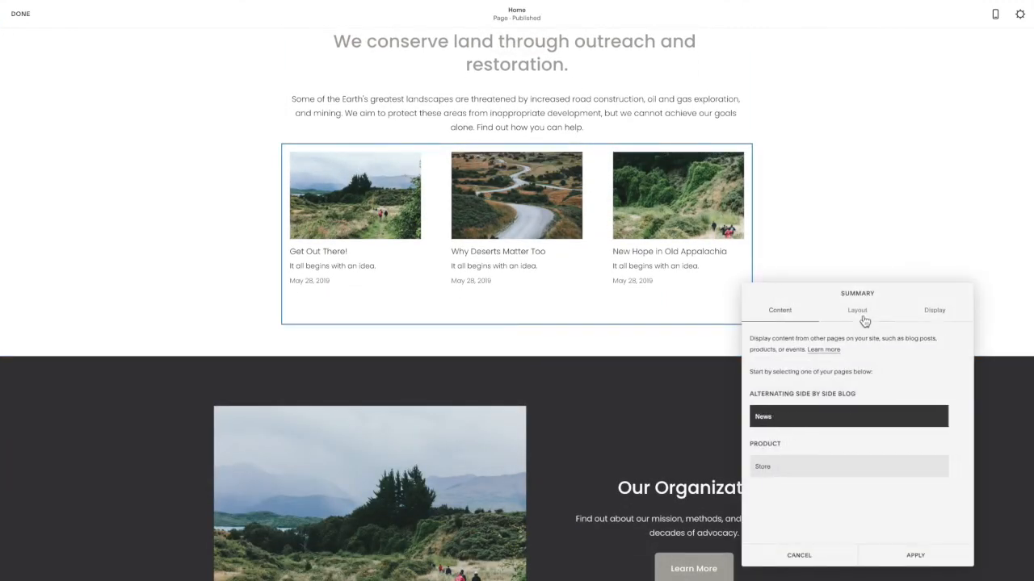
click(856, 310)
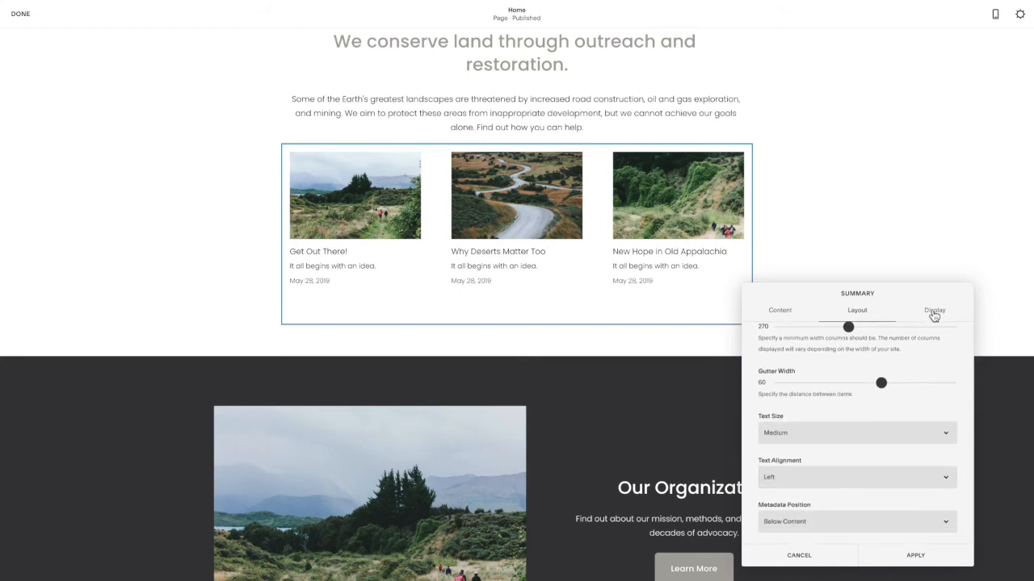
click(933, 310)
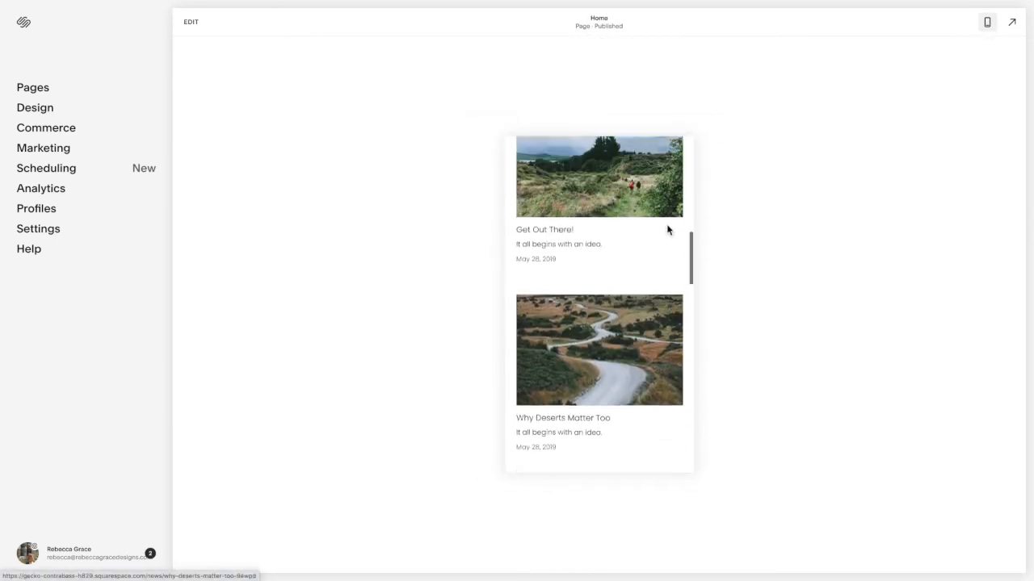
click(35, 107)
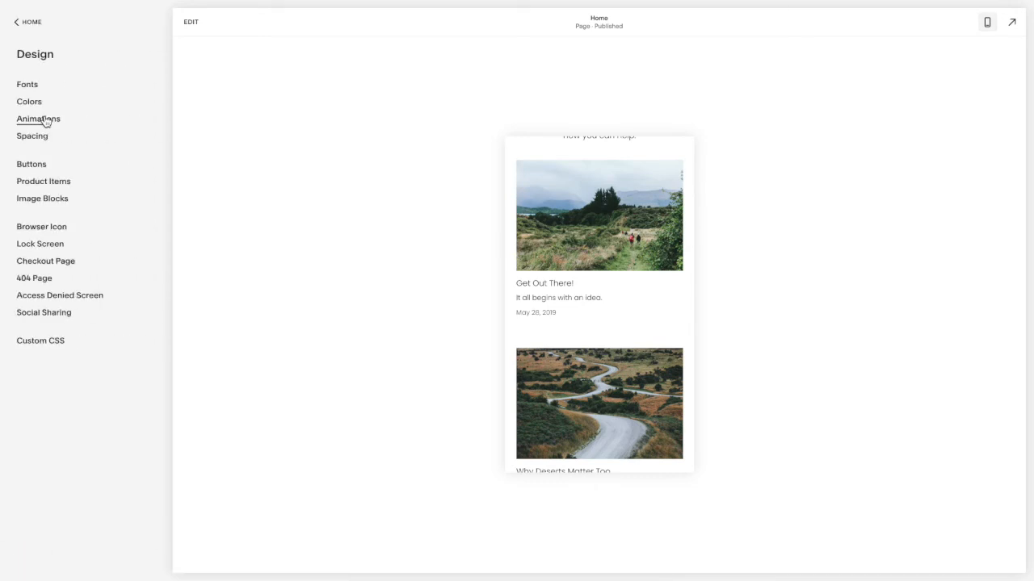
Step: Paste the two-column media-query CSS and check the mobile preview grid
click(40, 340)
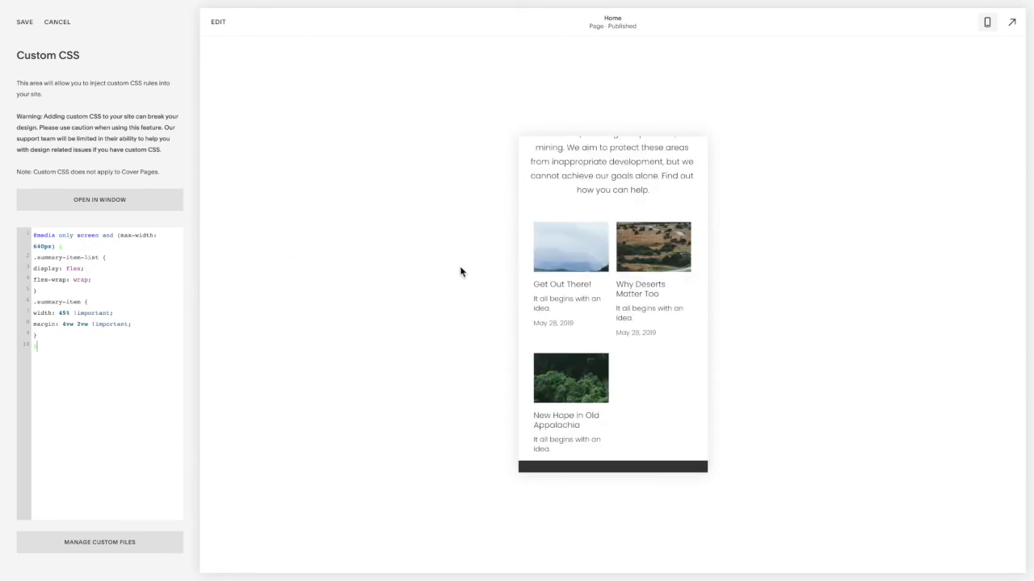
mouse_move(656, 307)
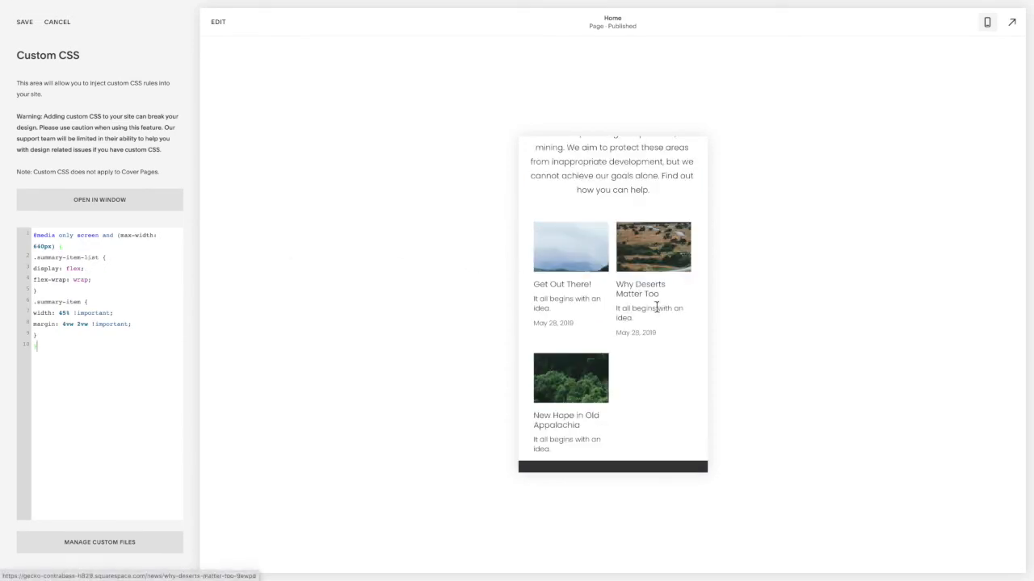
scroll(down, 3)
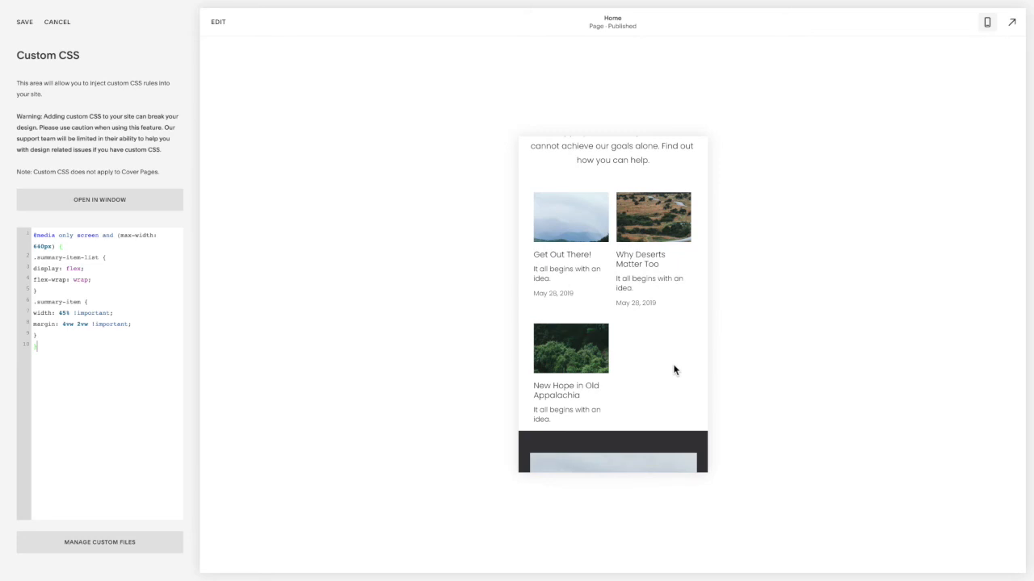